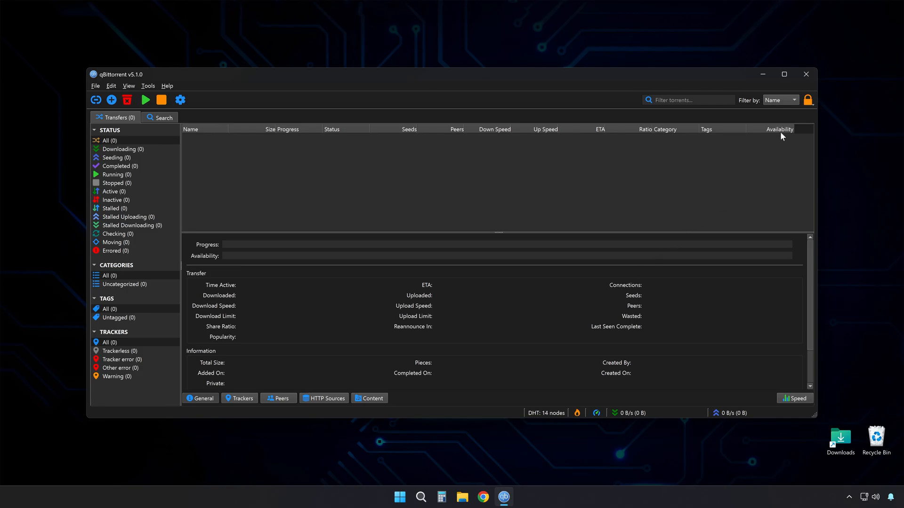
- Exit qBittorrent through File > Exit so it is no longer running
click(806, 75)
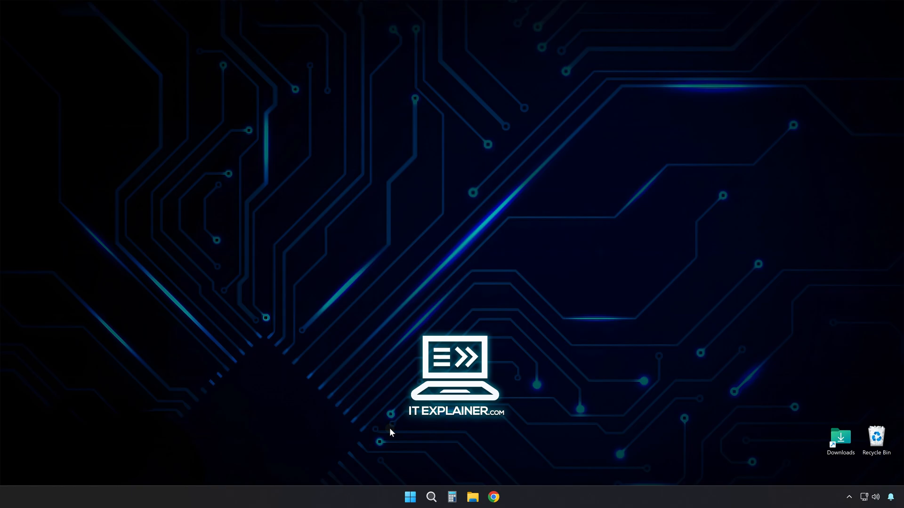
mouse_move(409, 496)
text(%appd)
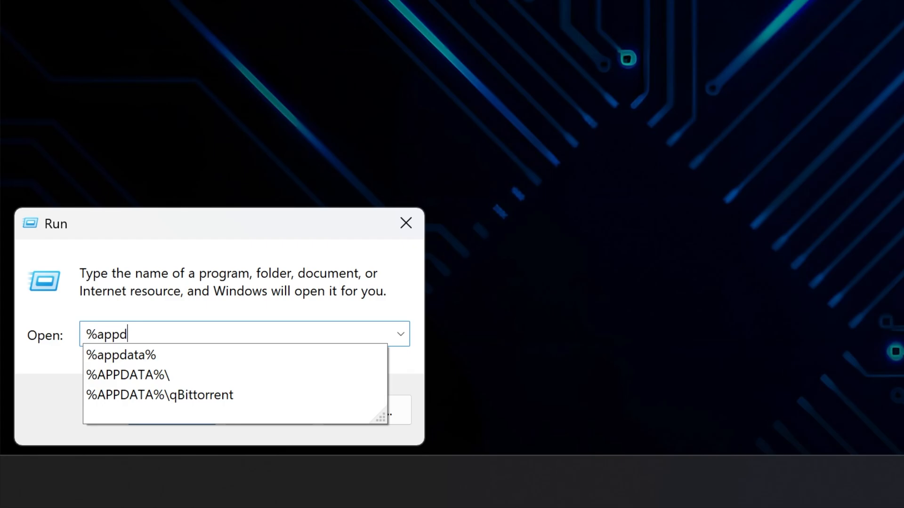
- Run %appdata% to open the Roaming folder containing qBittorrent's settings
click(121, 355)
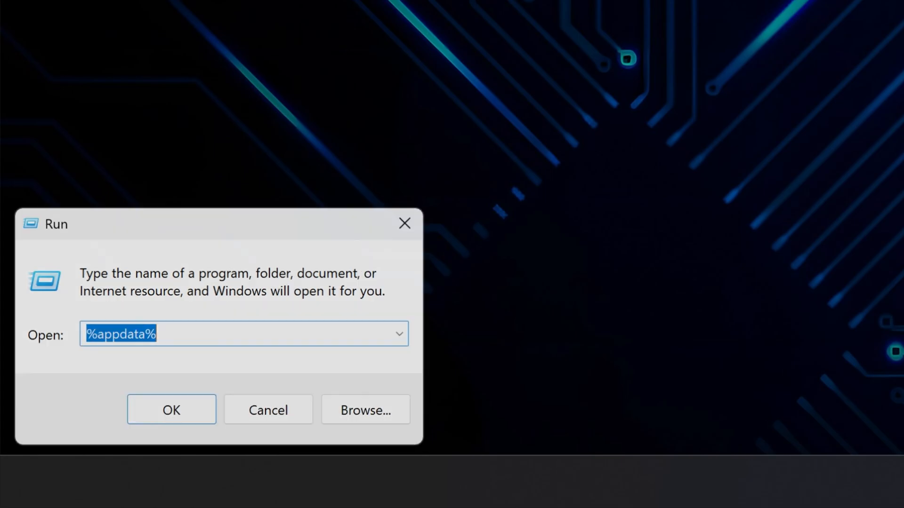
click(171, 409)
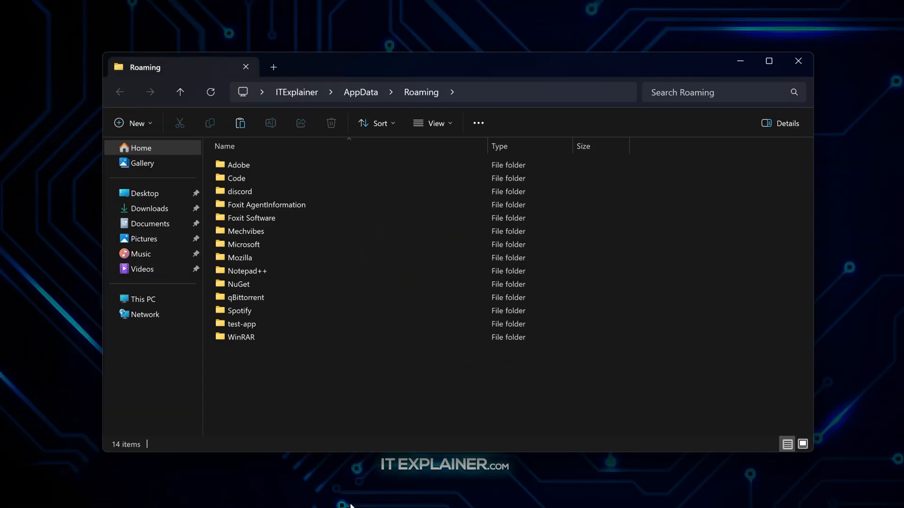
- Copy the qBittorrent folder onto the desktop, then reopen the Roaming folder via %appdata%
click(263, 297)
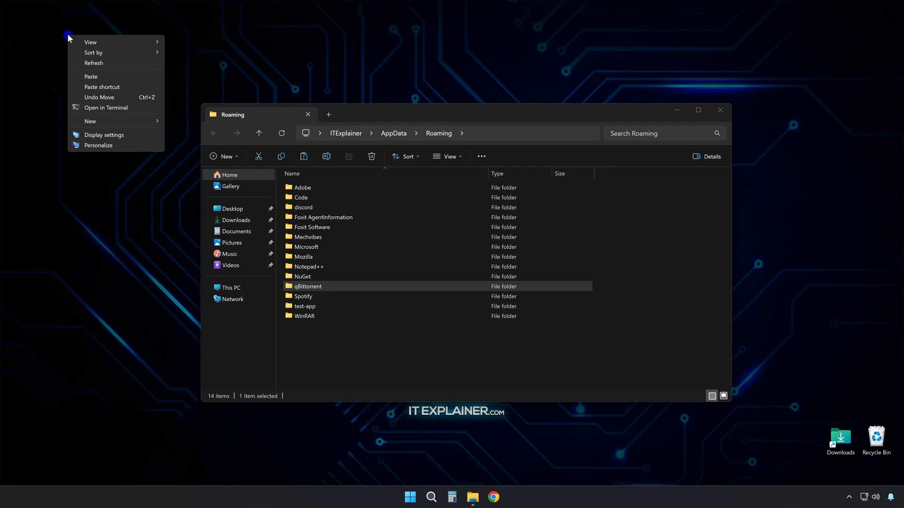
click(90, 77)
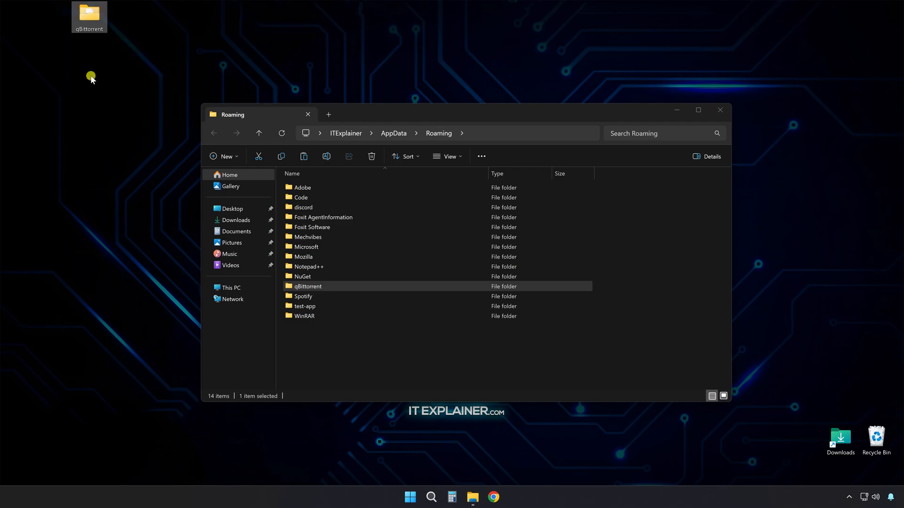
mouse_move(587, 148)
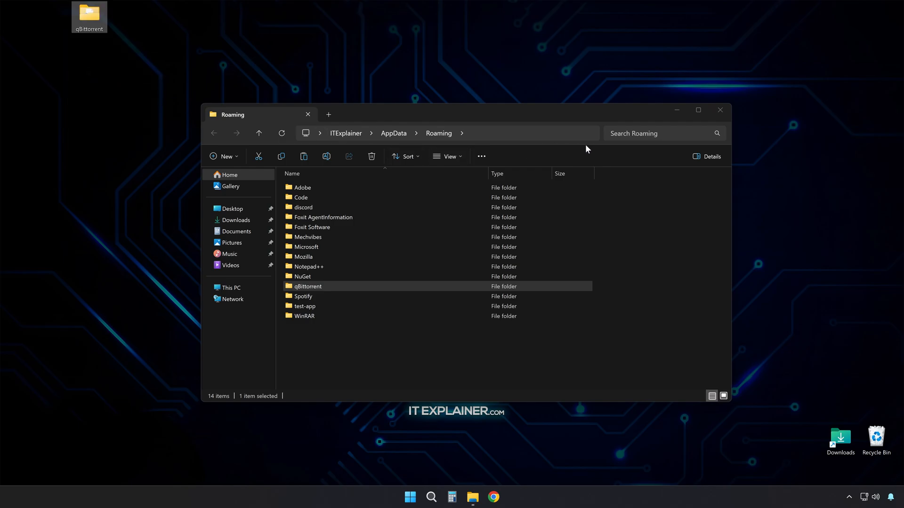
click(720, 110)
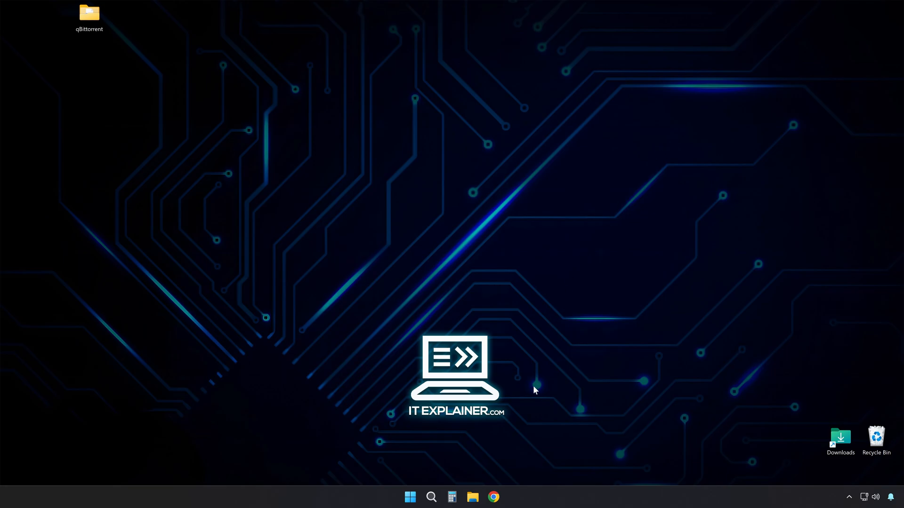
double_click(89, 11)
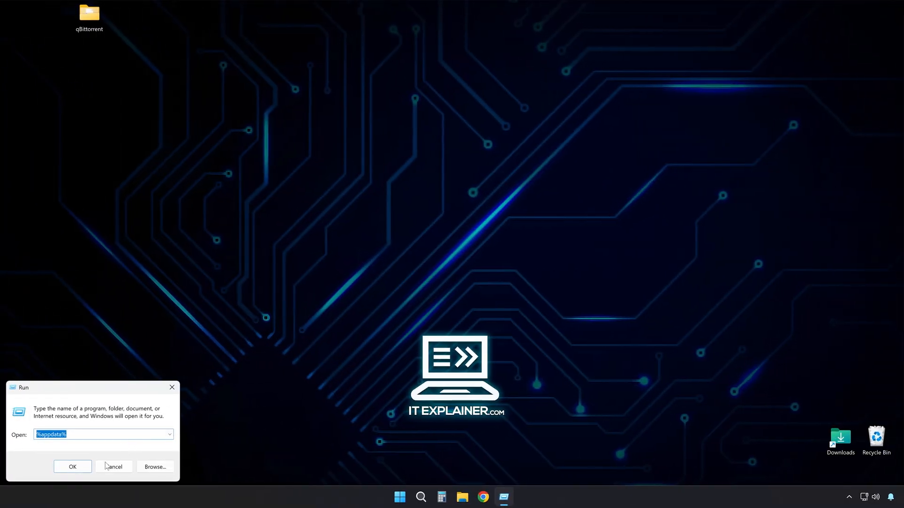
click(72, 466)
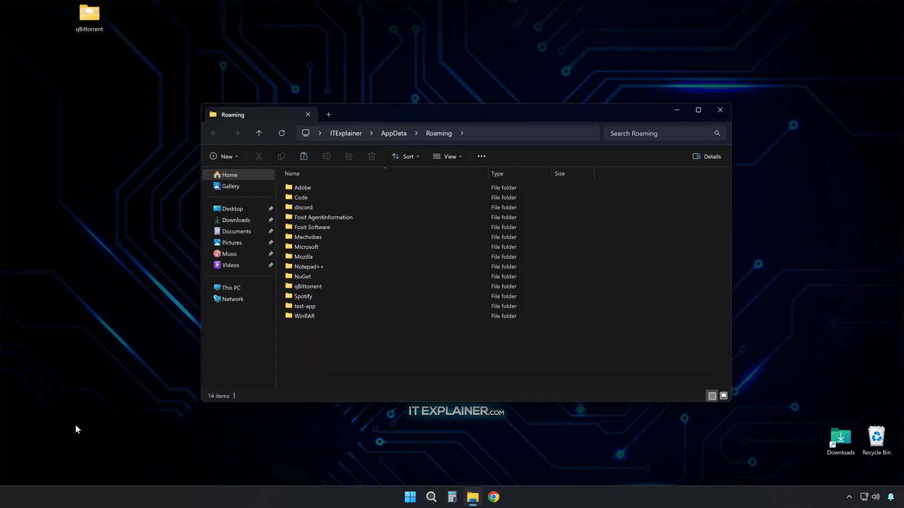
drag(88, 11, 340, 343)
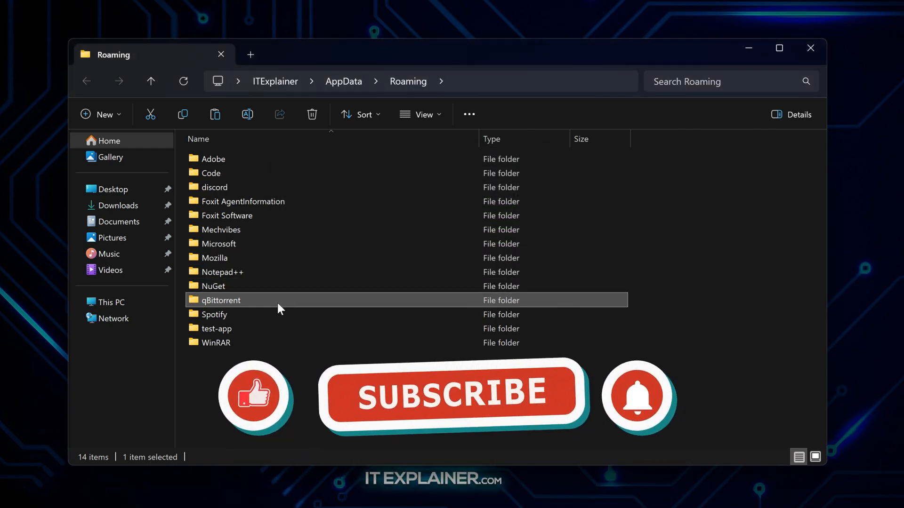
click(448, 409)
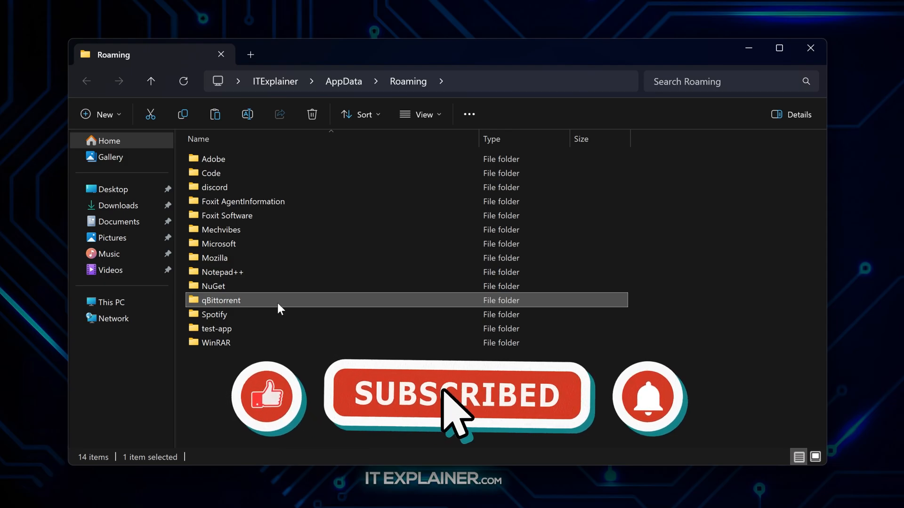